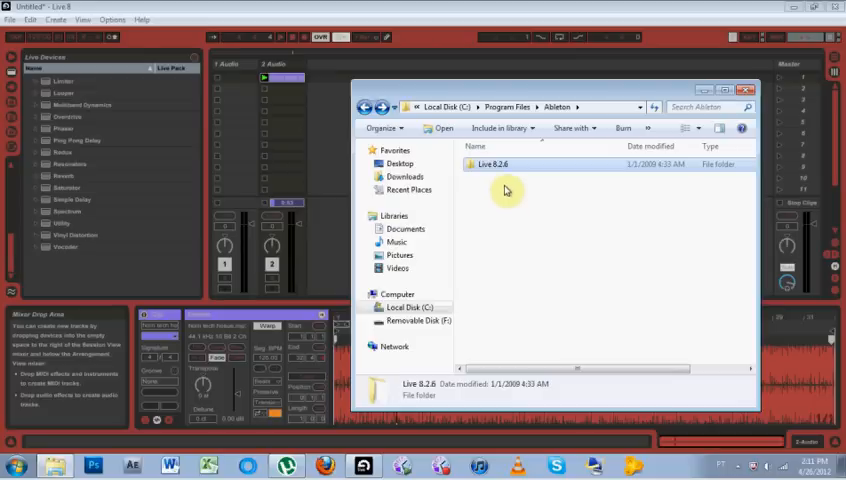
mouse_move(581, 229)
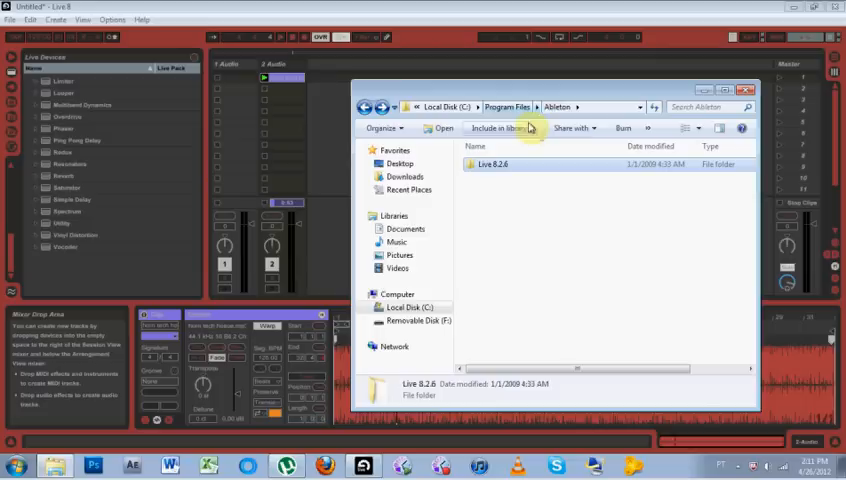
Open the Live 8.2.6 folder under C:\Program Files\Ableton to view its contents
double_click(494, 164)
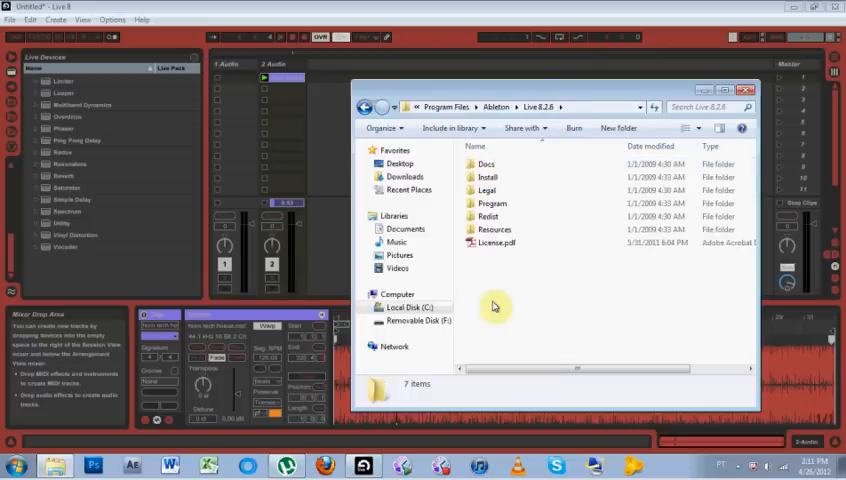
double_click(494, 229)
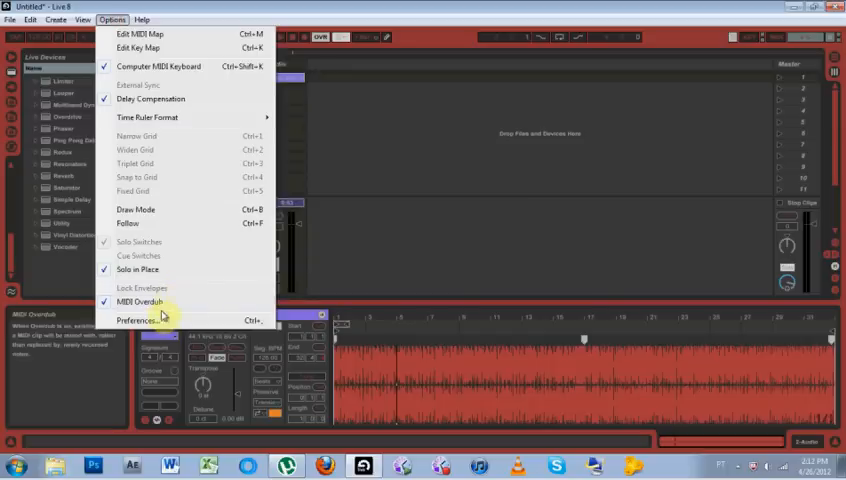
Open Options > Preferences on the Look/Feel page
click(133, 319)
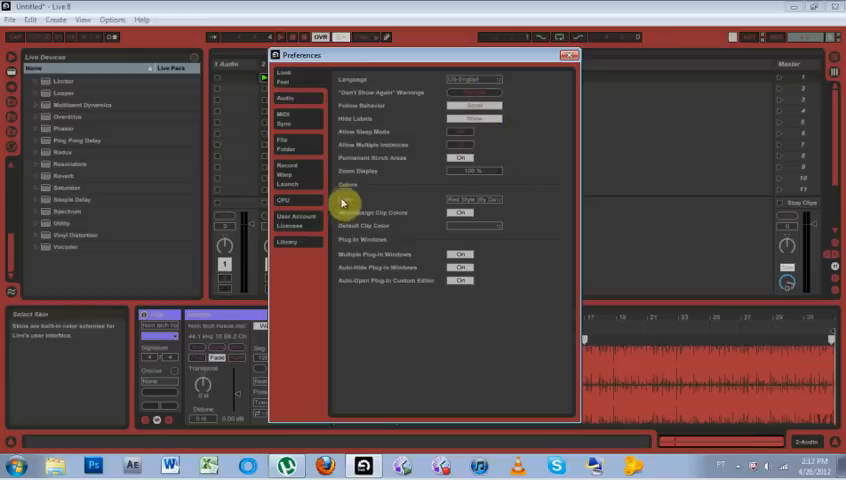
Switch the Skin to 'Easy on the eyes' and close the Preferences window
click(478, 199)
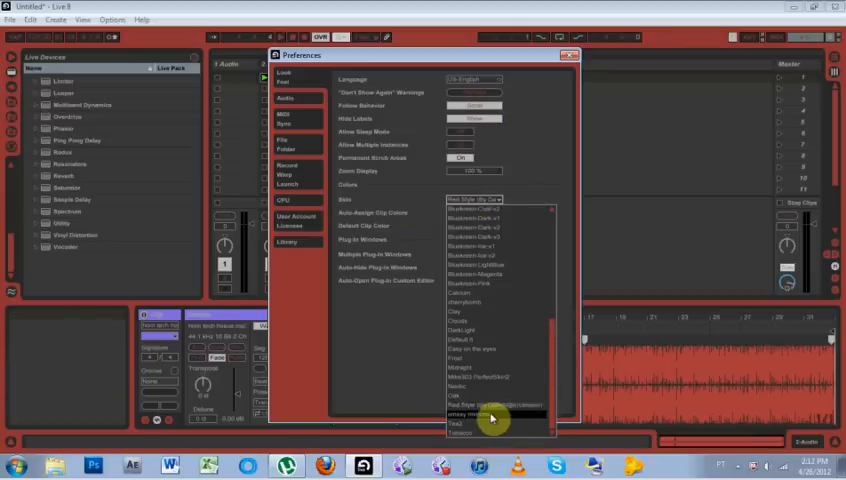
click(490, 415)
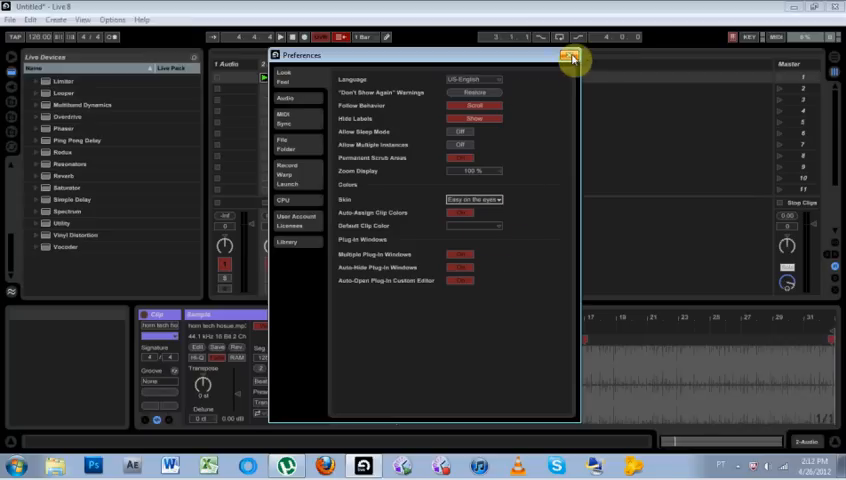
click(572, 57)
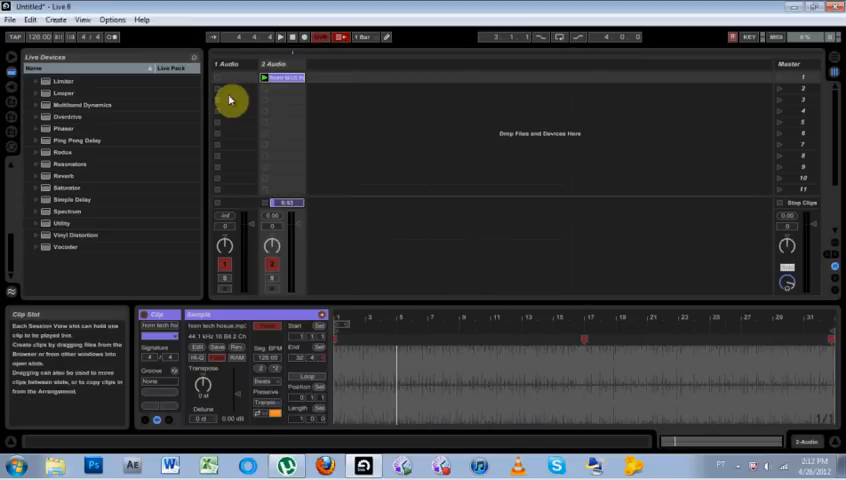